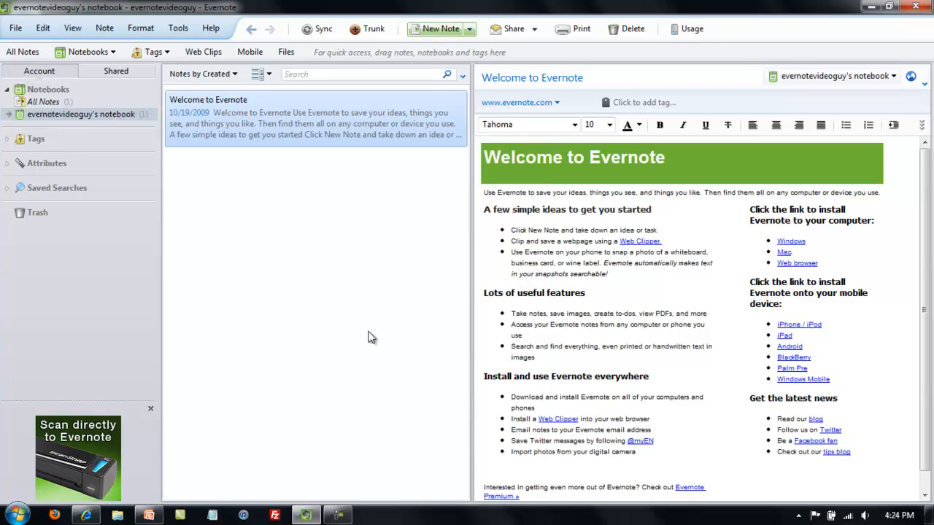
mouse_move(357, 329)
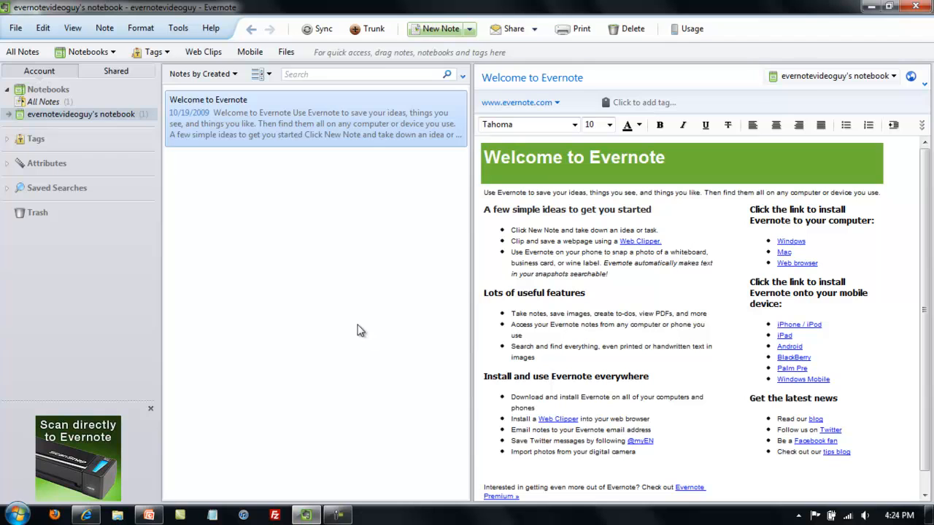
- Browse the available note types, then create a new plain text note above Welcome to Evernote
left_click(14, 28)
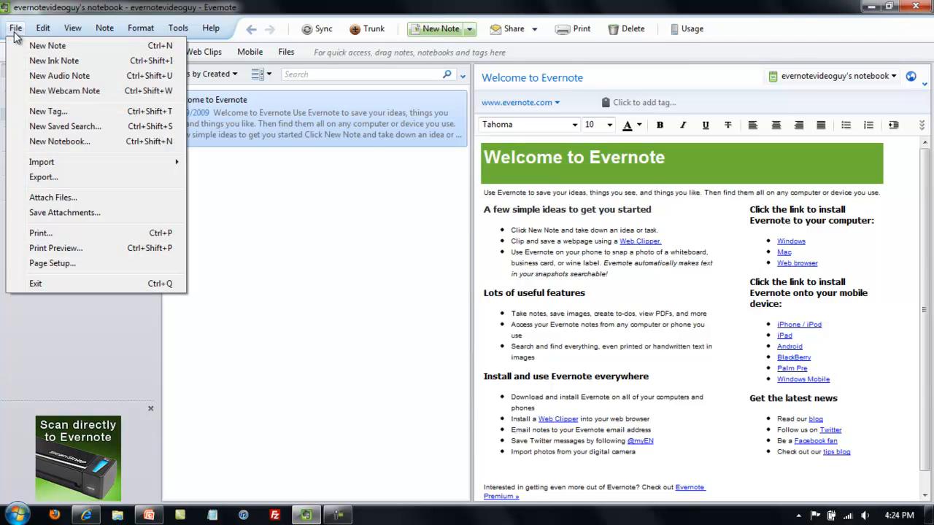
mouse_move(47, 45)
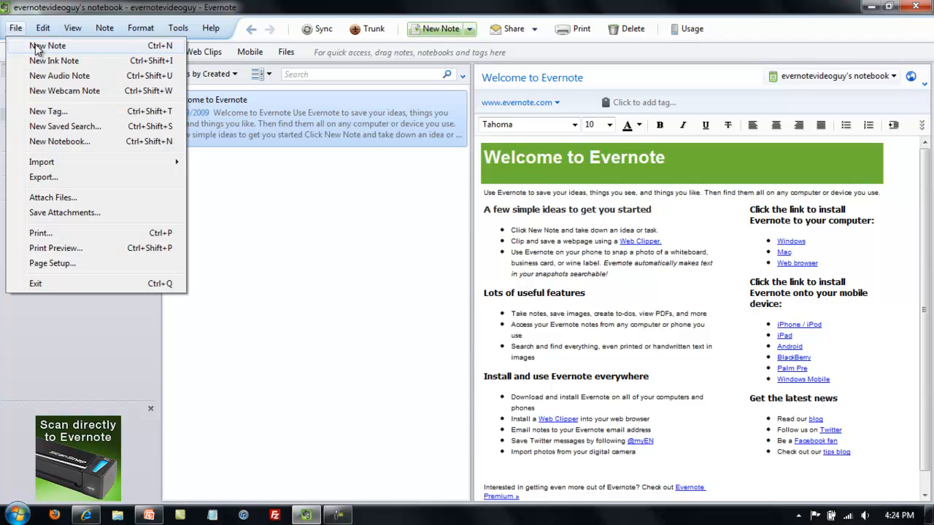
mouse_move(54, 60)
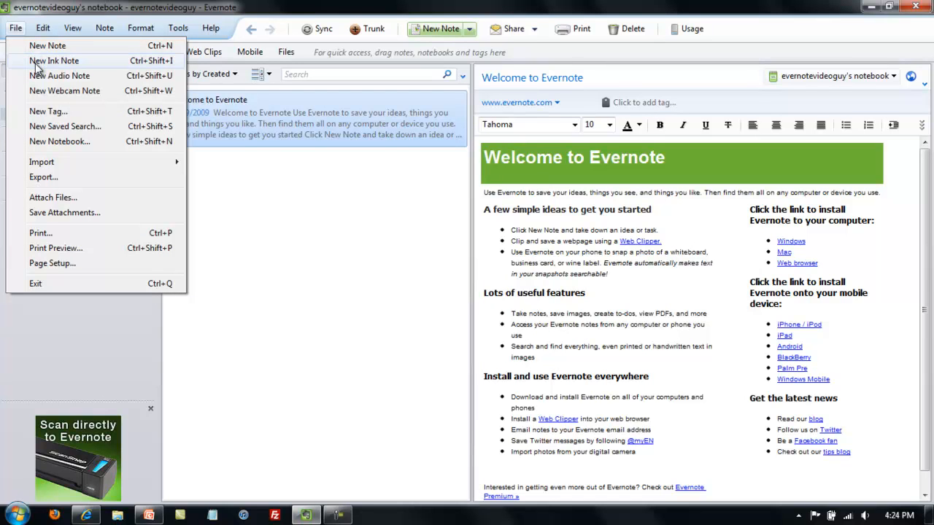
mouse_move(38, 91)
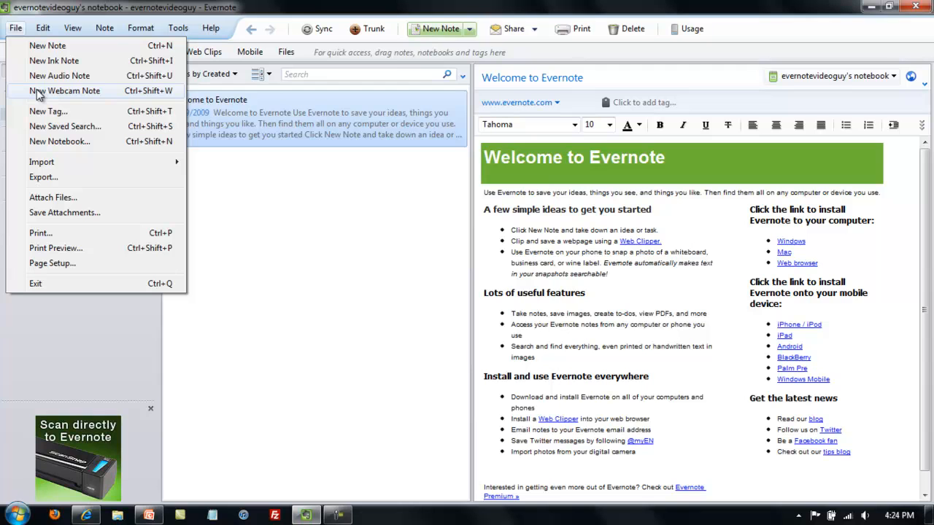
mouse_move(140, 90)
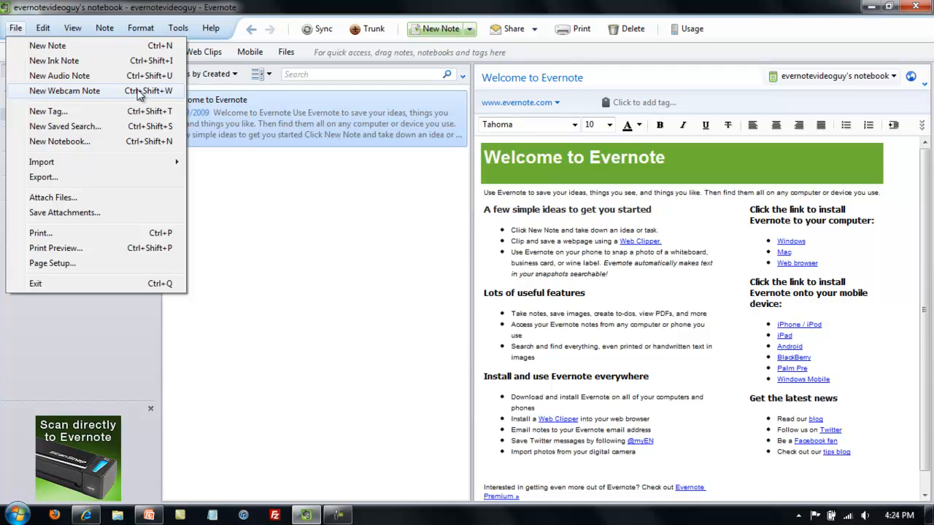
mouse_move(60, 75)
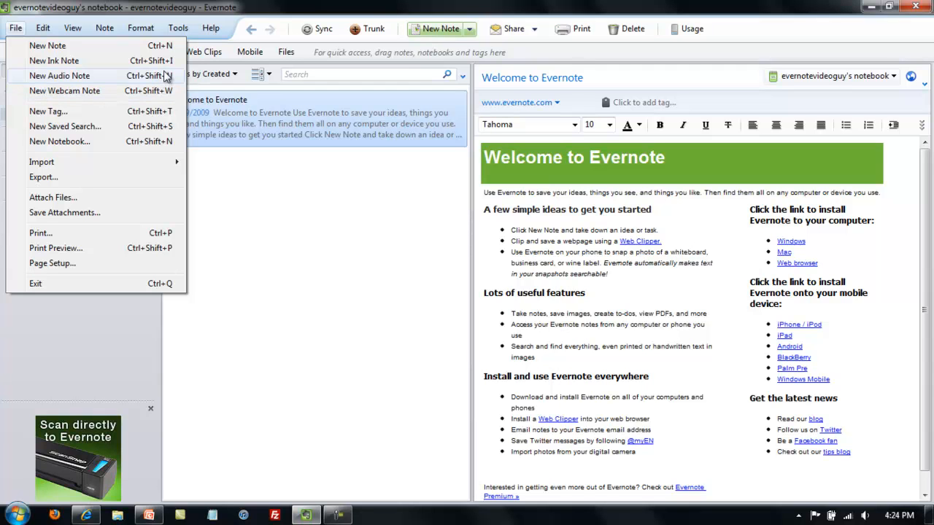
mouse_move(175, 76)
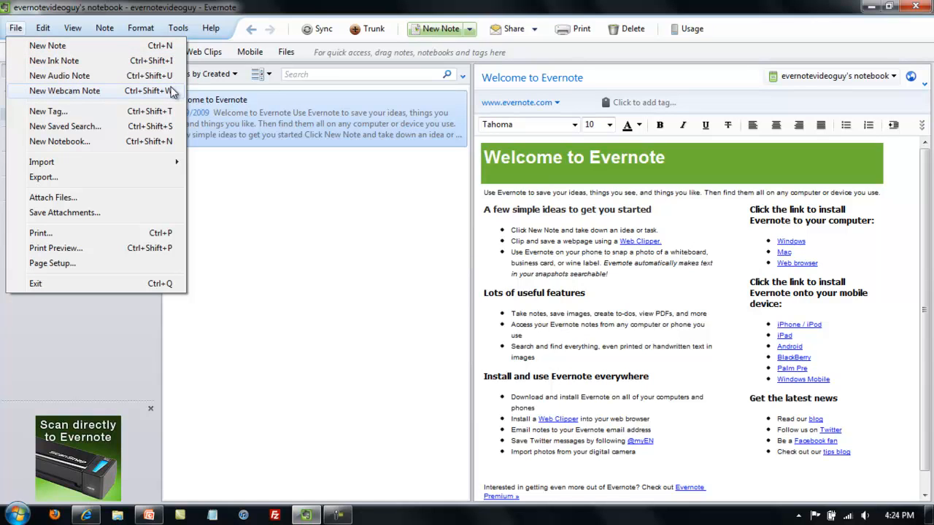
left_click(368, 186)
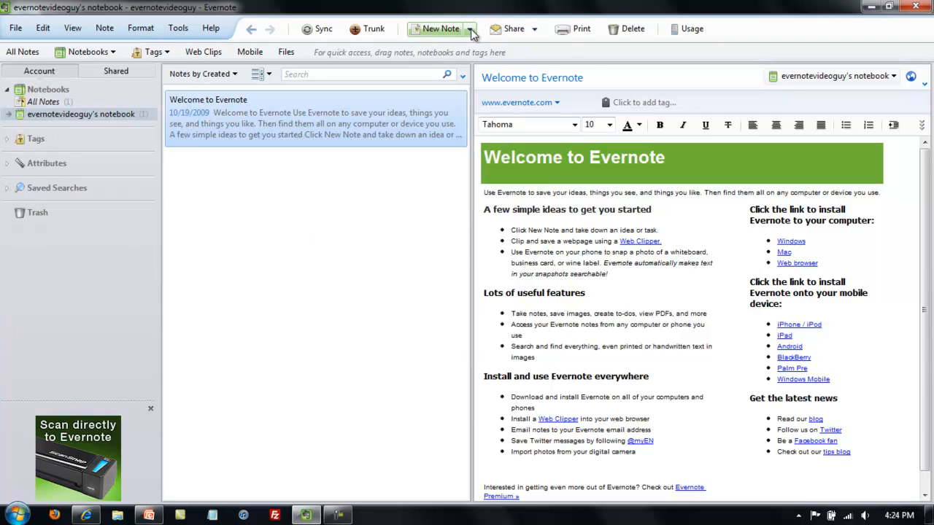
left_click(470, 28)
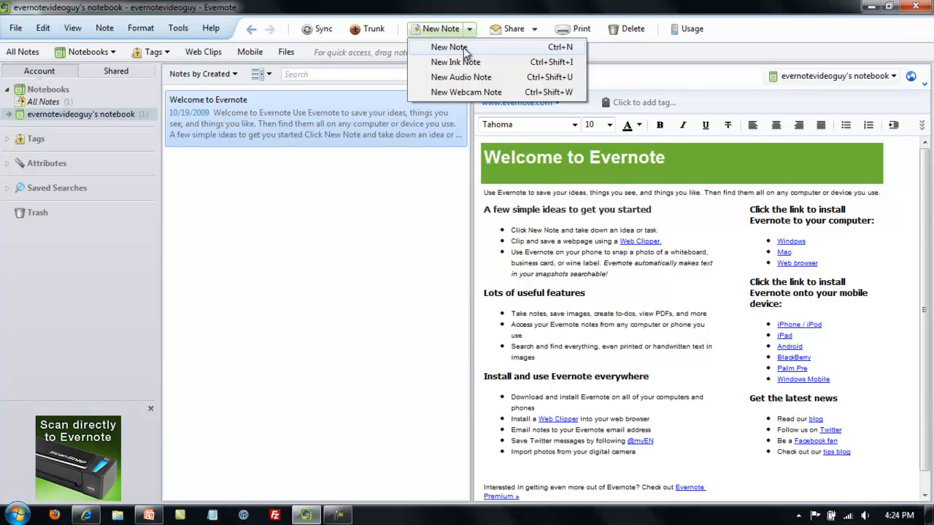
mouse_move(455, 62)
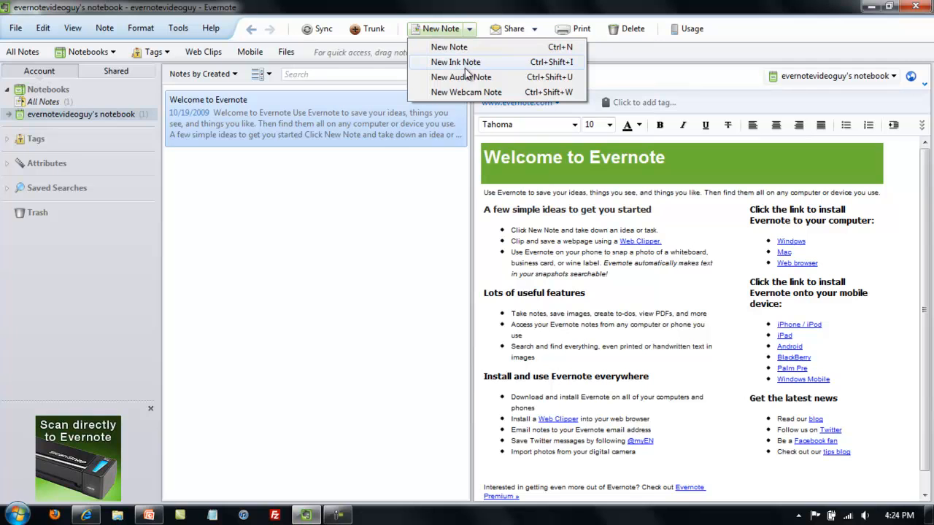
mouse_move(460, 77)
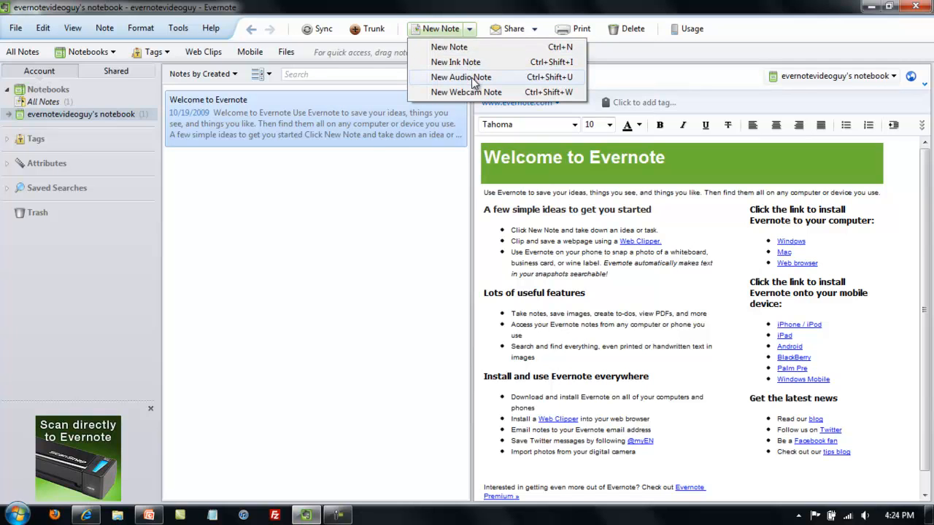
mouse_move(466, 92)
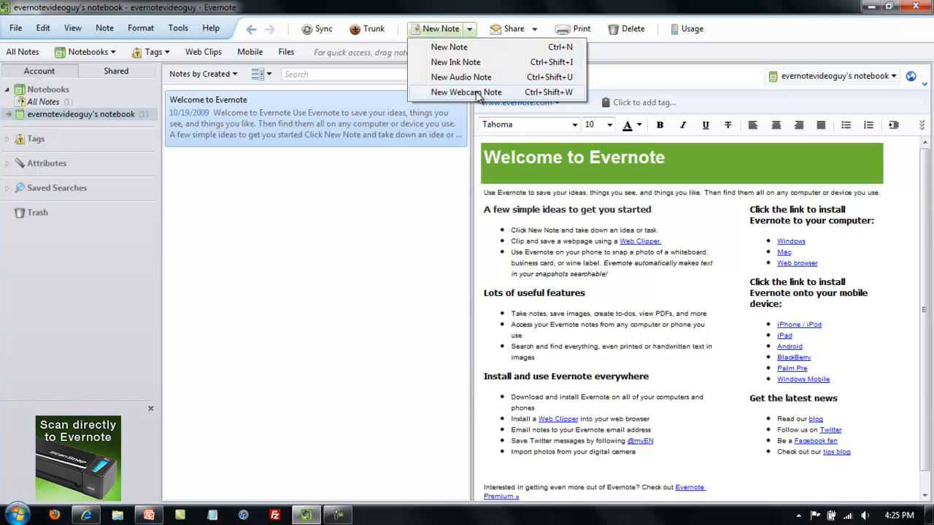
mouse_move(449, 47)
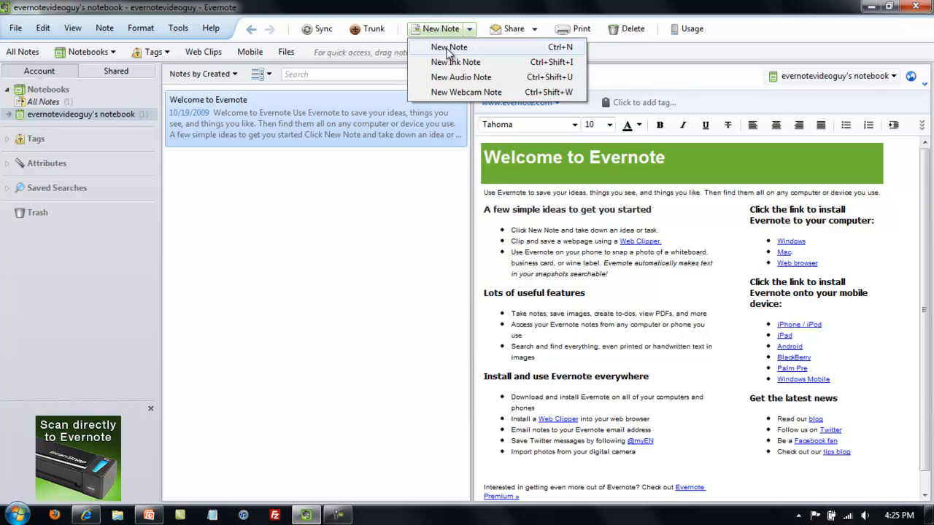
left_click(448, 46)
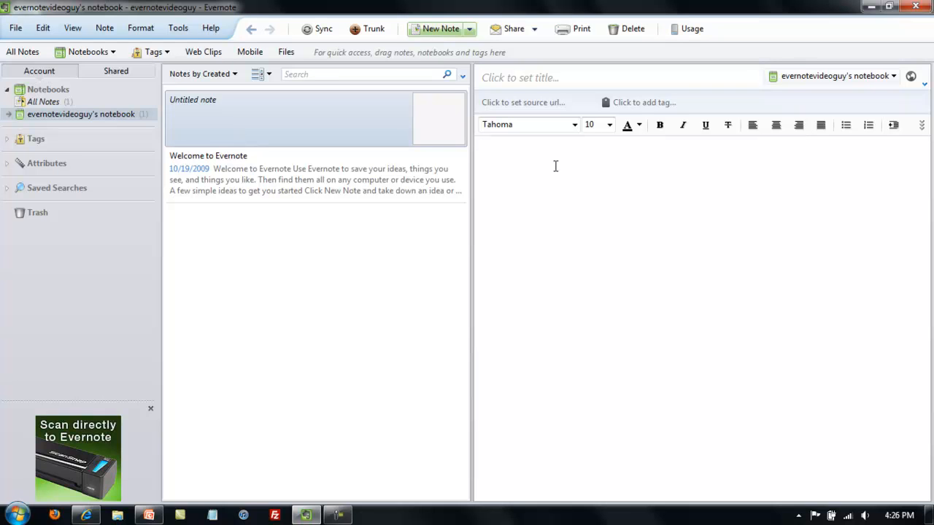
left_click(554, 147)
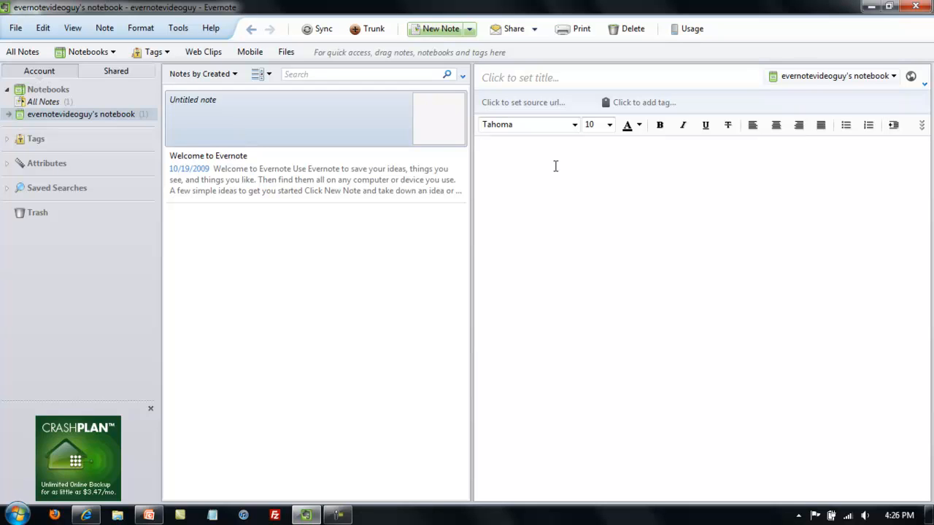
left_click(555, 147)
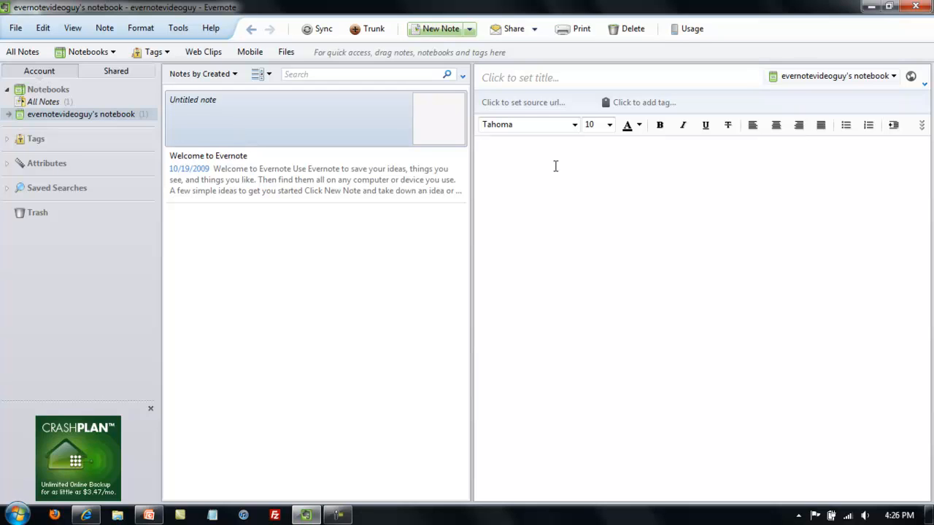
- Enter 'Hello world' in the note, then add a new blank ink note
type("Hello world")
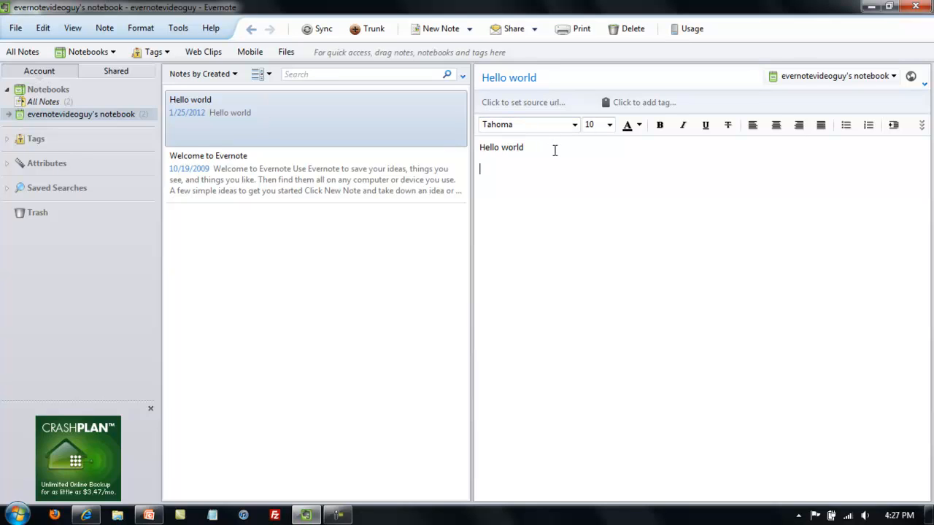
mouse_move(441, 28)
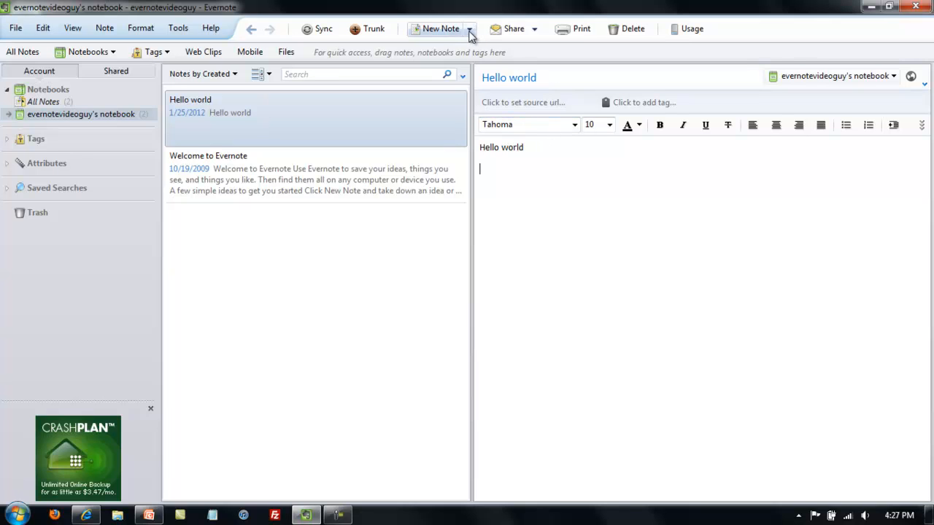
left_click(469, 28)
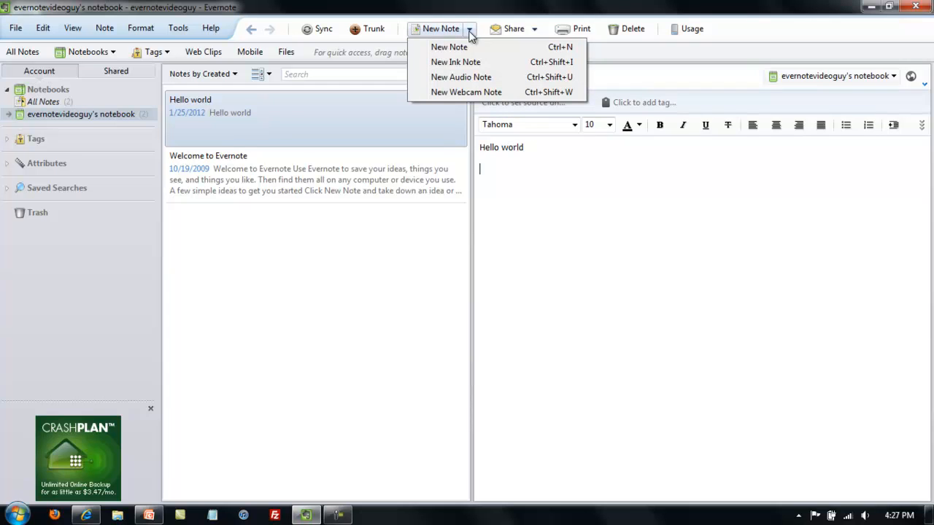
mouse_move(455, 62)
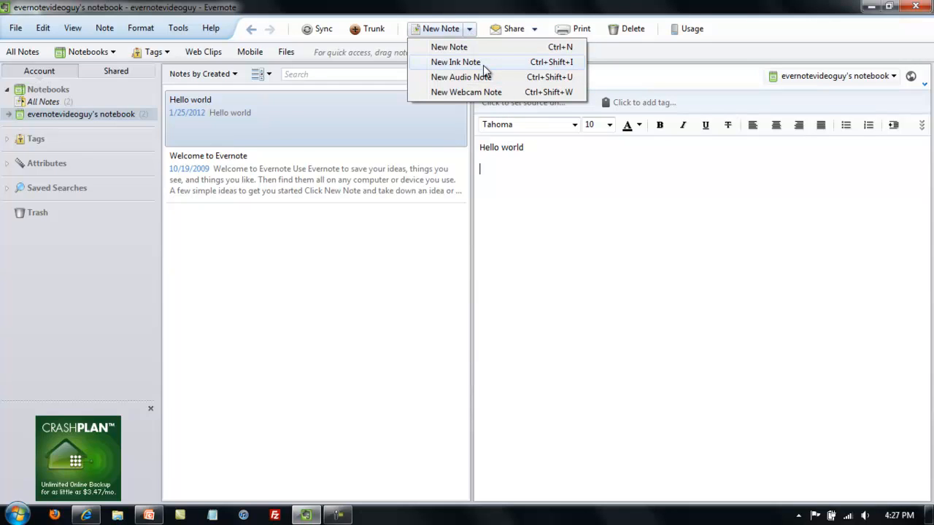
left_click(456, 61)
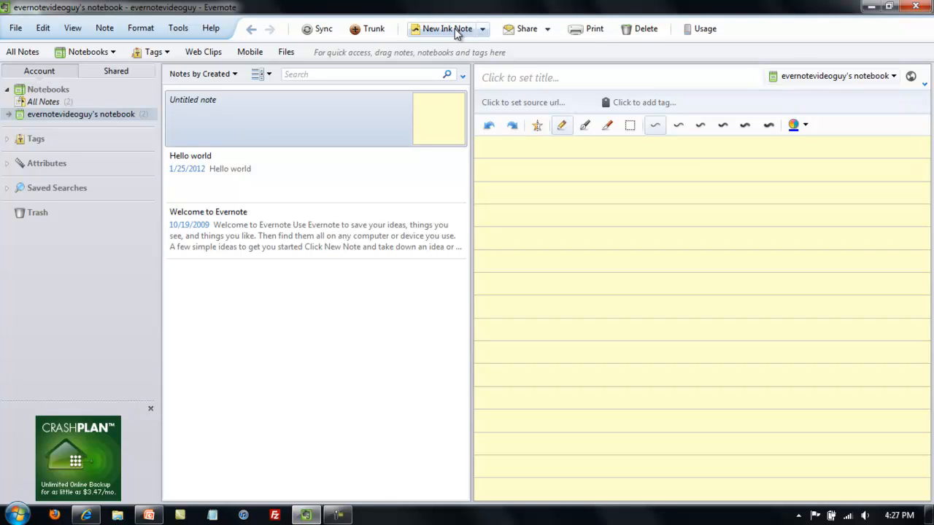
mouse_move(452, 36)
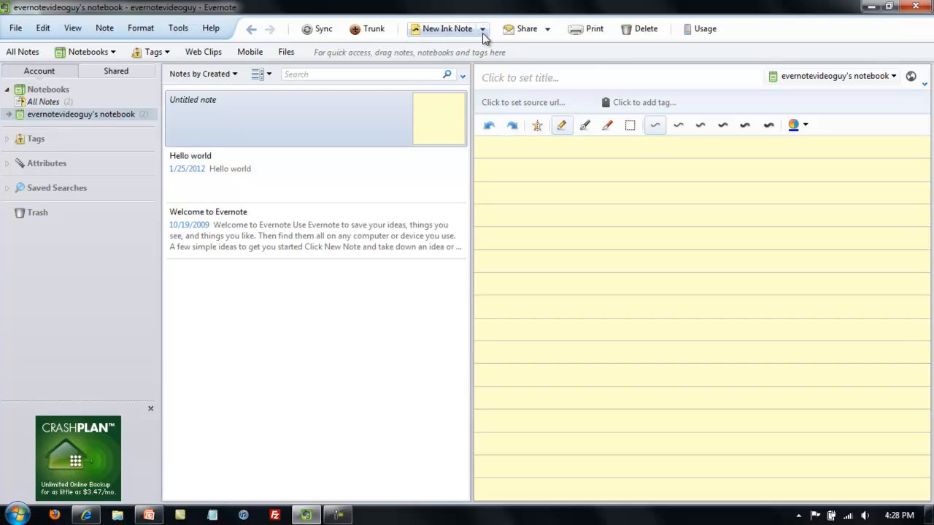
left_click(482, 28)
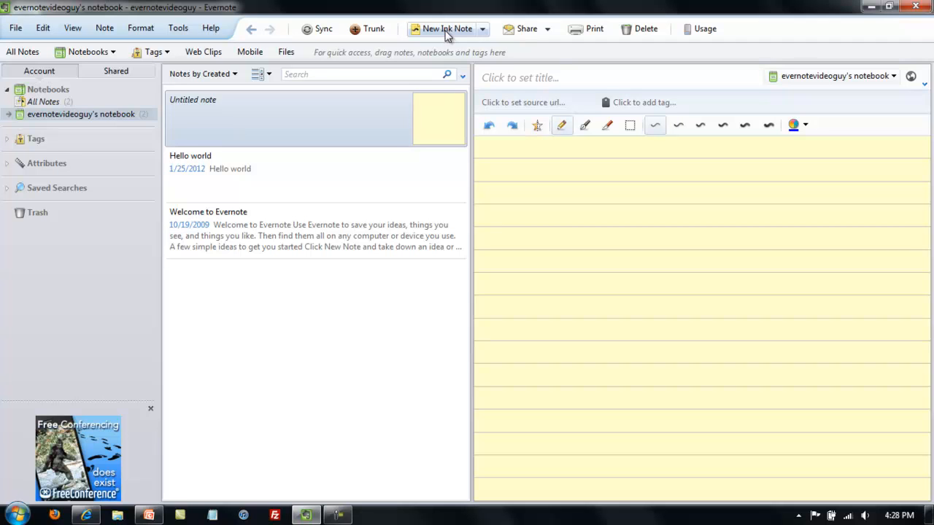
mouse_move(436, 133)
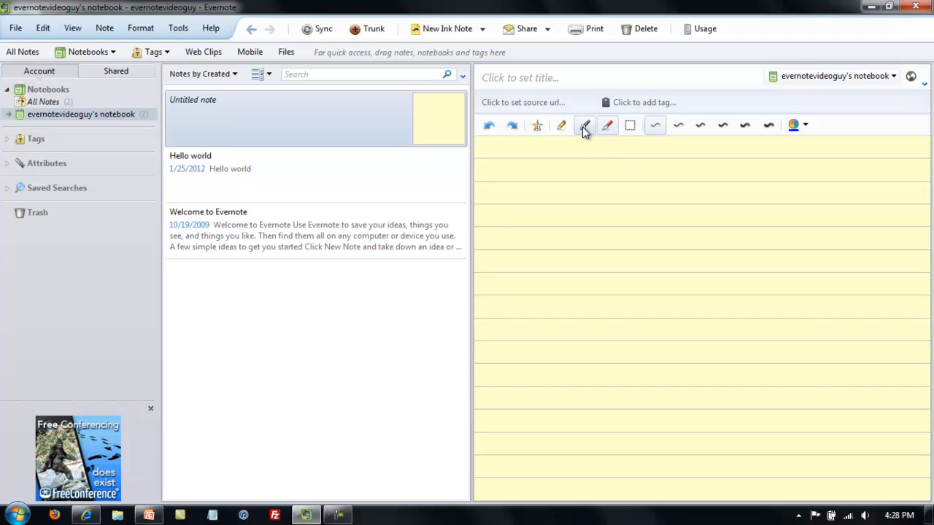
left_click(562, 125)
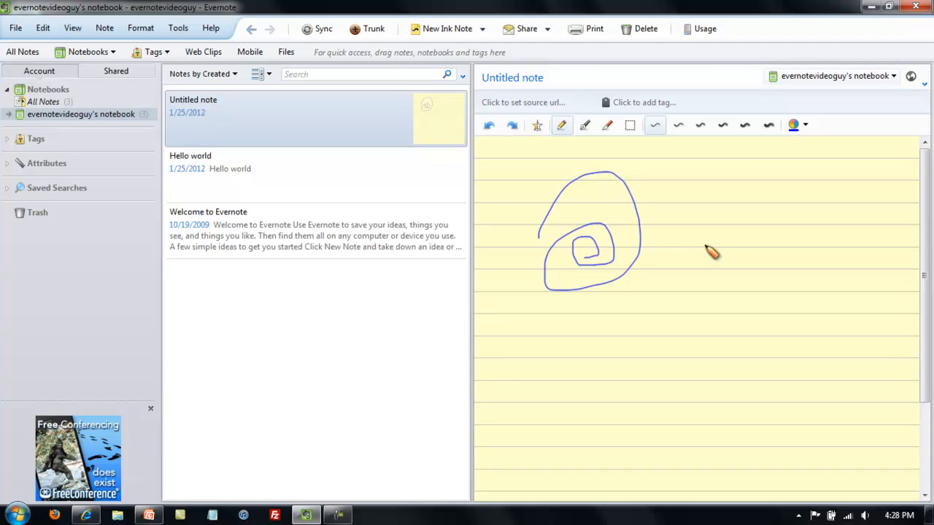
mouse_move(591, 211)
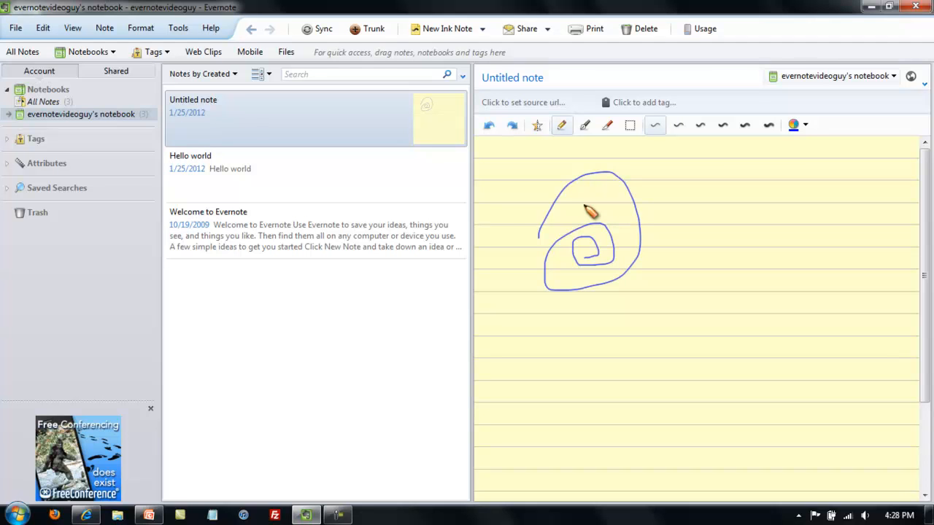
mouse_move(558, 190)
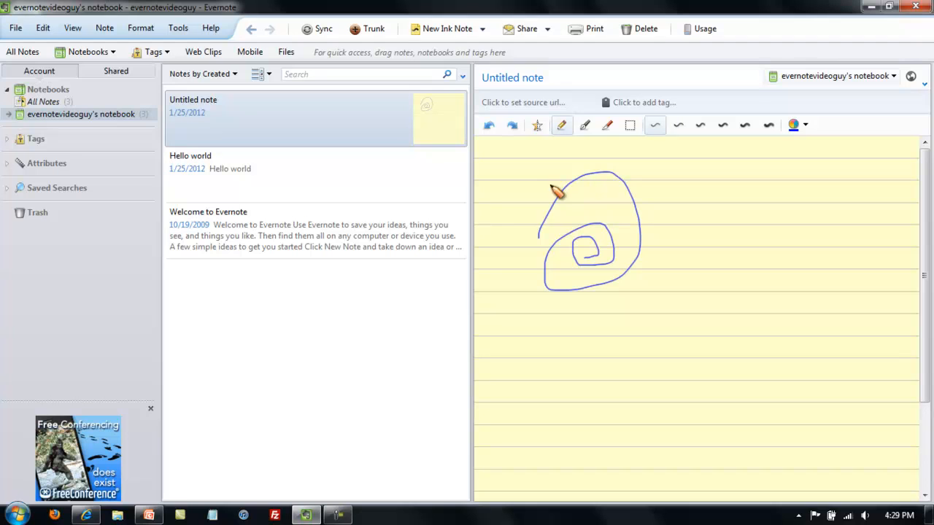
- Create a new untitled audio note from the New Note menu
left_click(482, 28)
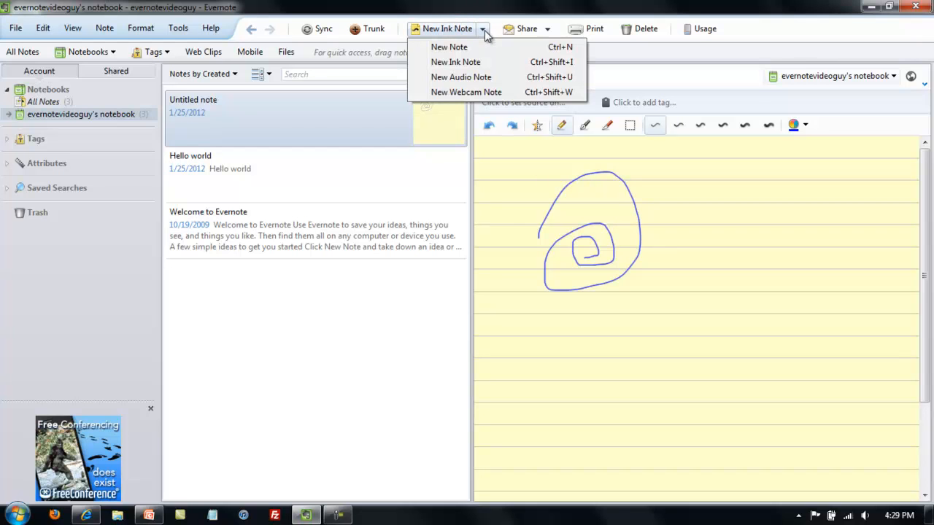
mouse_move(465, 92)
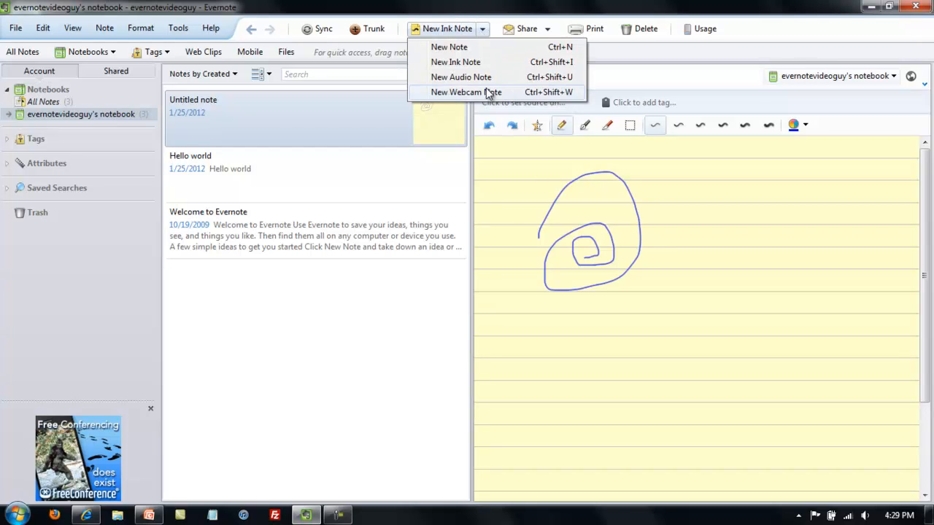
left_click(461, 77)
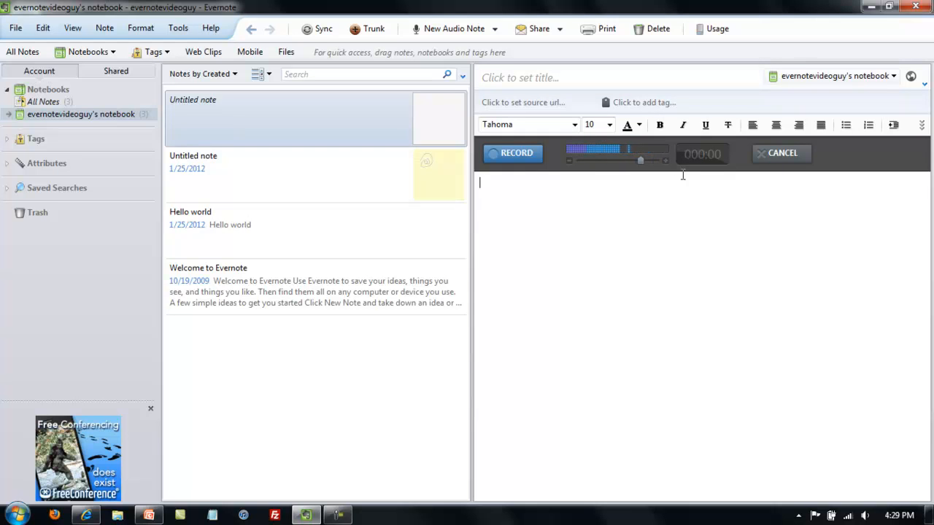
mouse_move(779, 153)
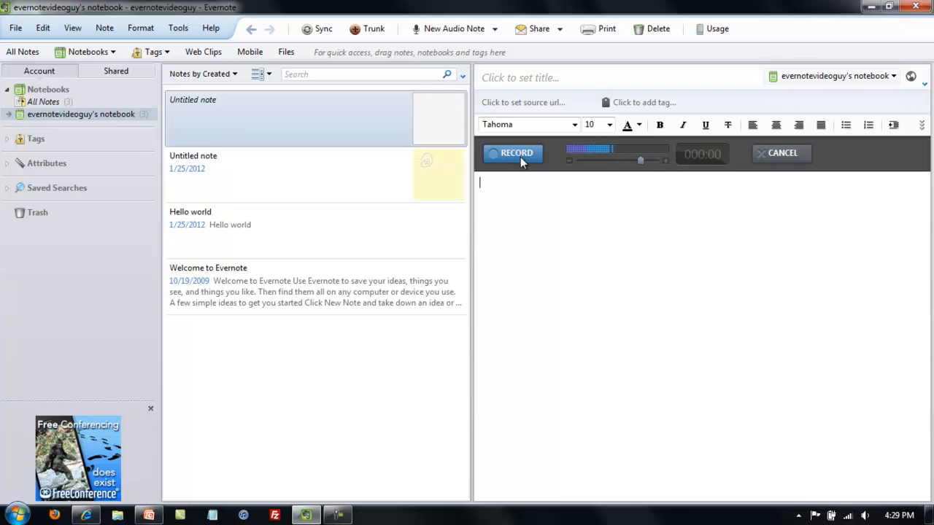
- Record a few seconds of audio and save it as a 4.8 KB .wav note
left_click(513, 153)
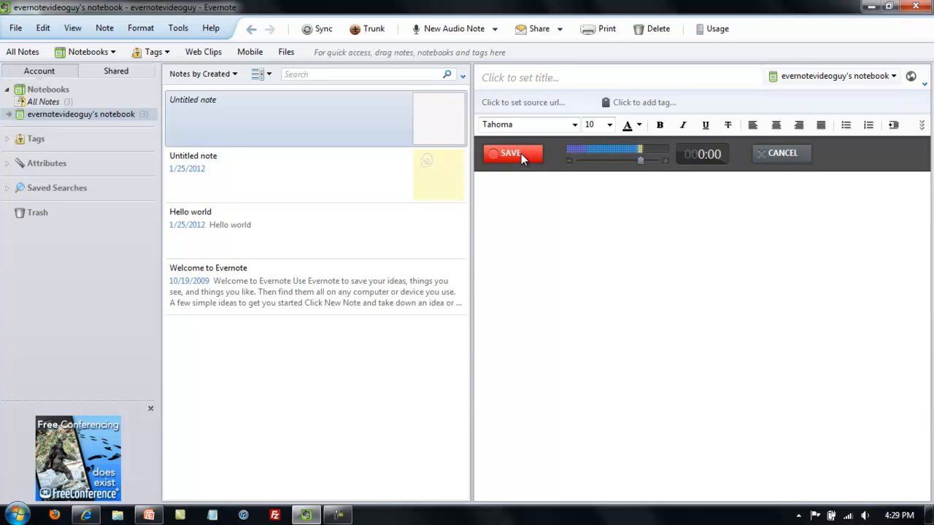
left_click(513, 153)
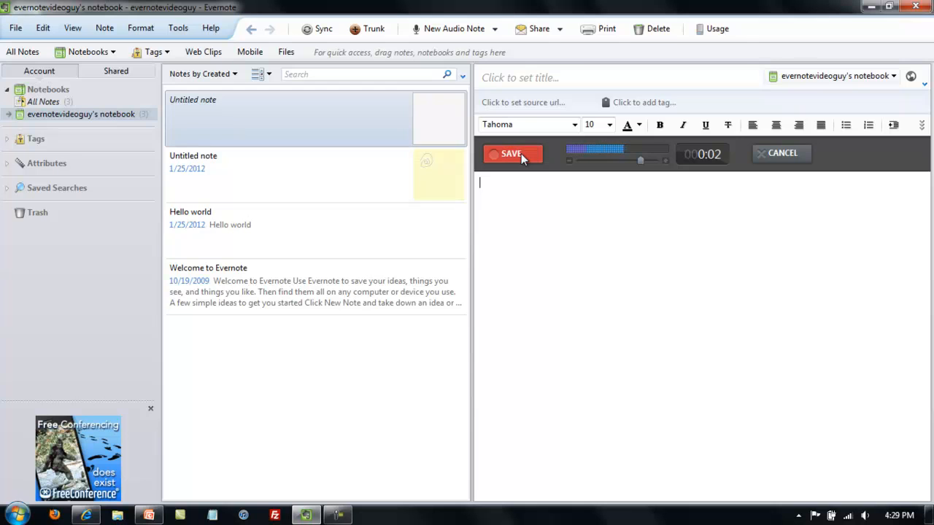
left_click(511, 154)
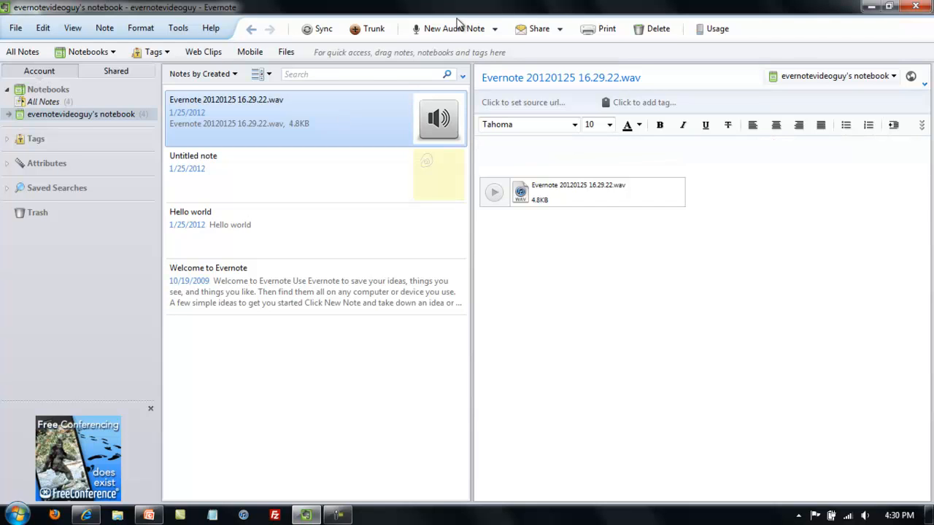
- Minimise the Evernote window to reveal the desktop with the Evernote logo
left_click(493, 28)
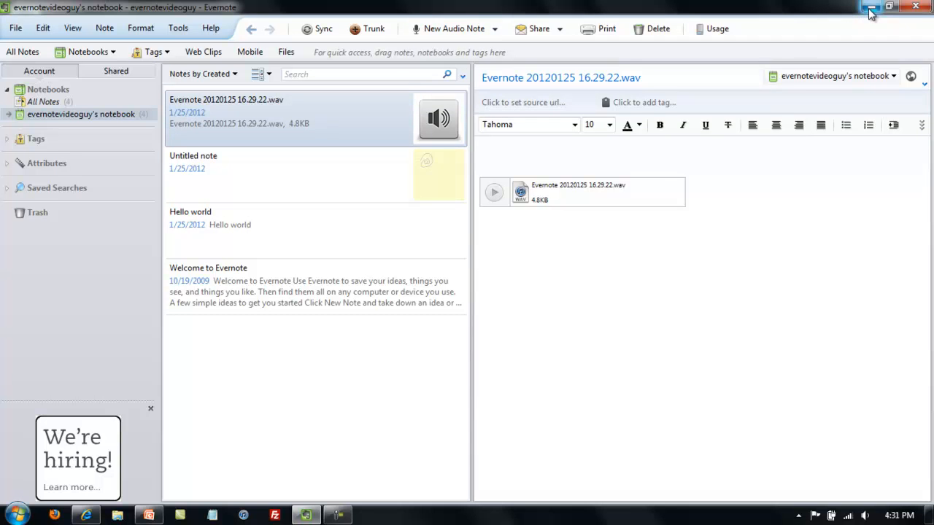
left_click(888, 6)
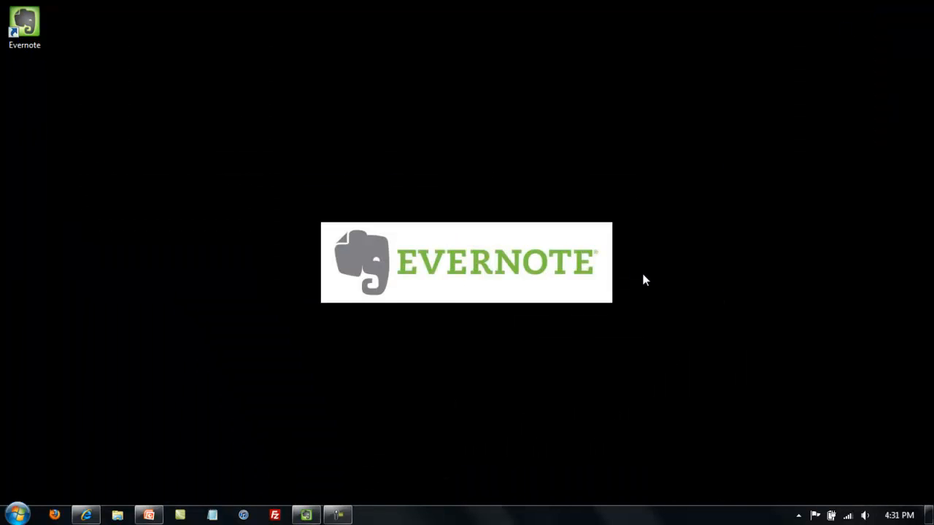